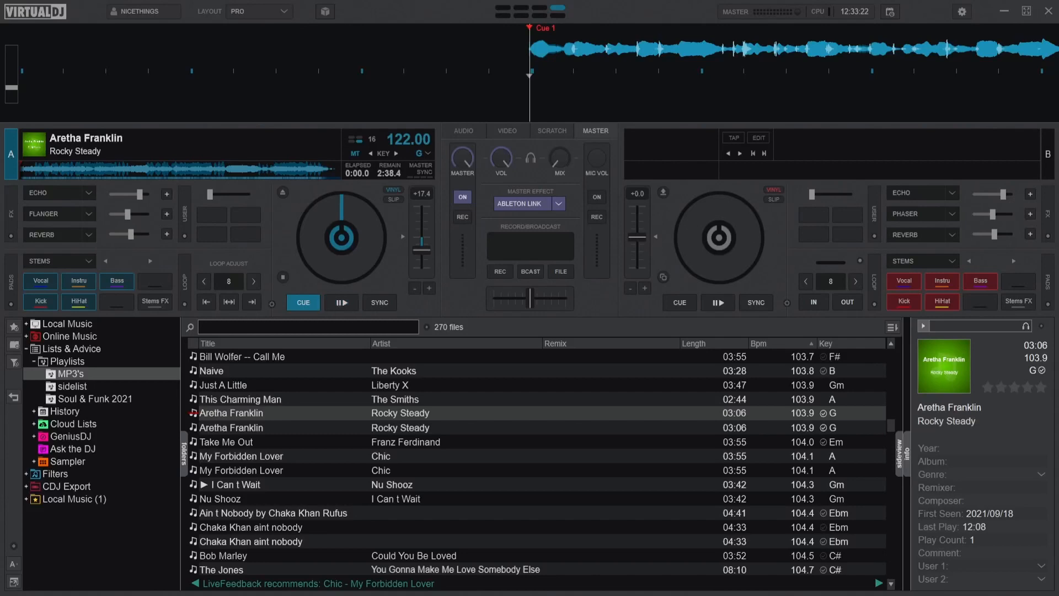
- Start and stop Rocky Steady on the left deck repeatedly, ending with it playing from its cue
click(341, 302)
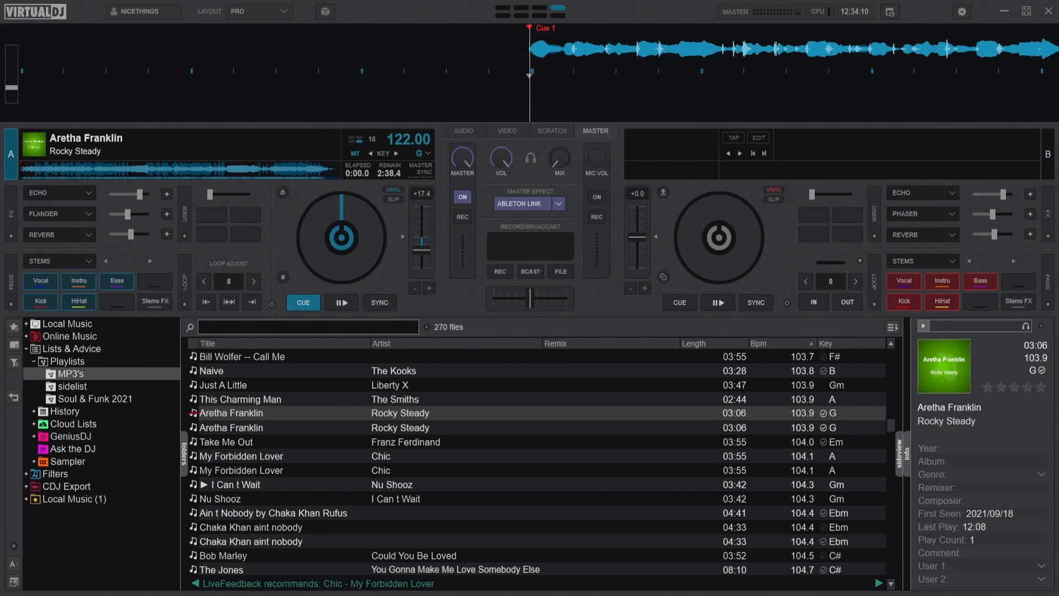
click(341, 303)
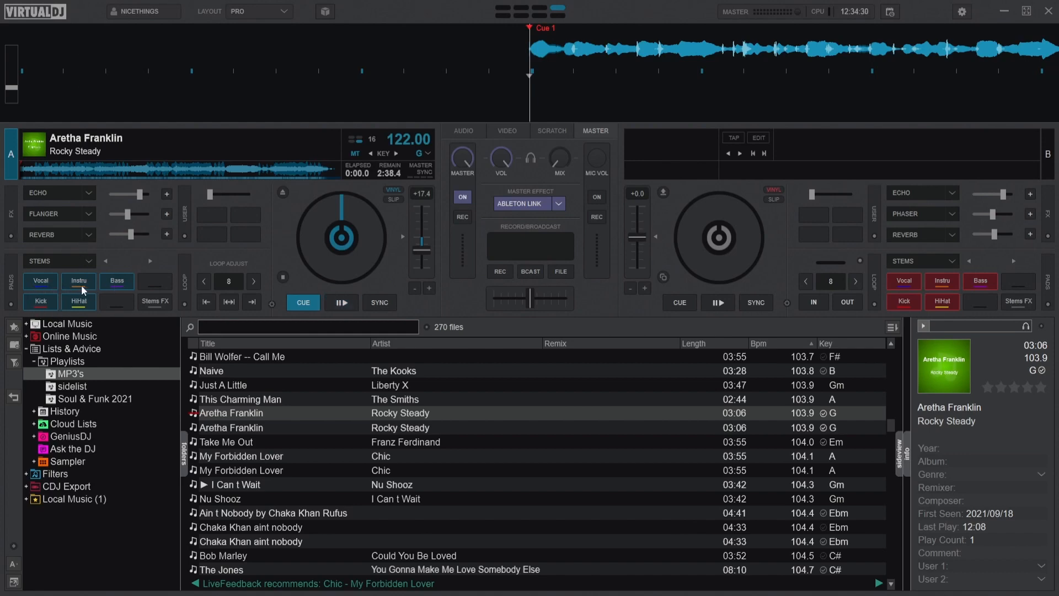
click(341, 303)
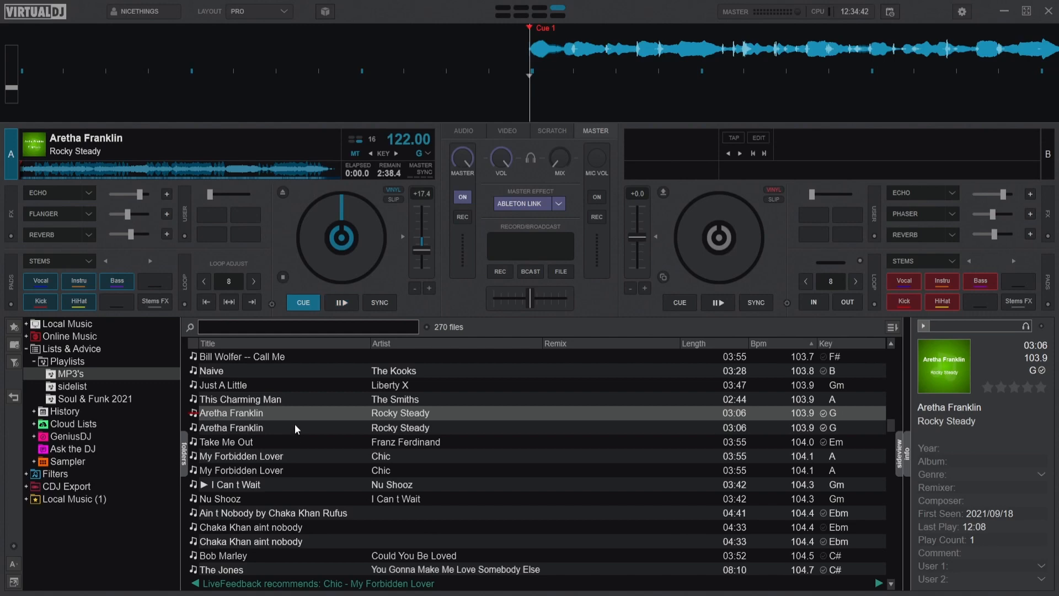
mouse_move(303, 519)
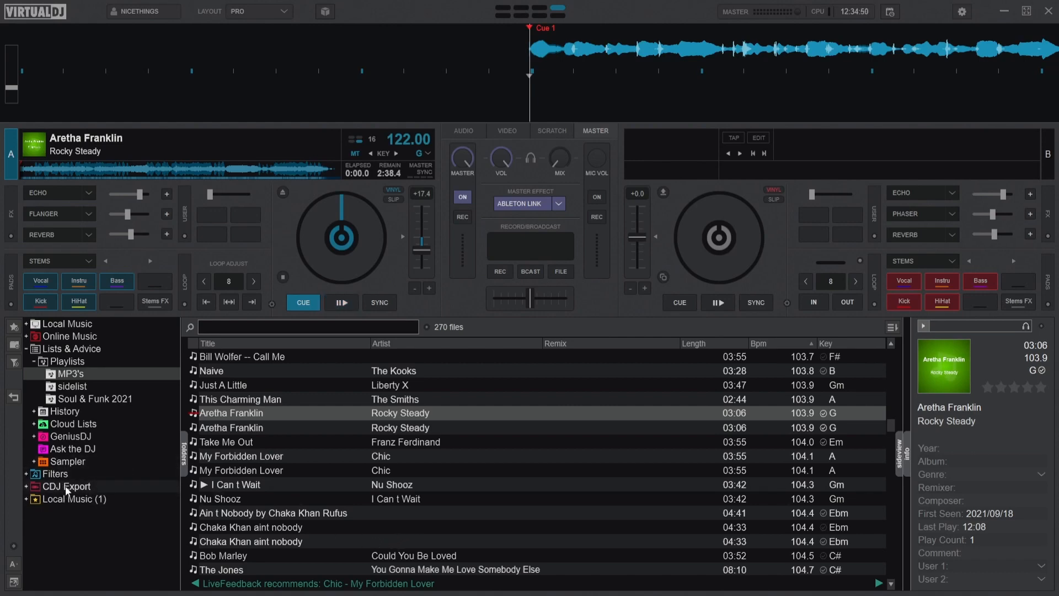
click(341, 302)
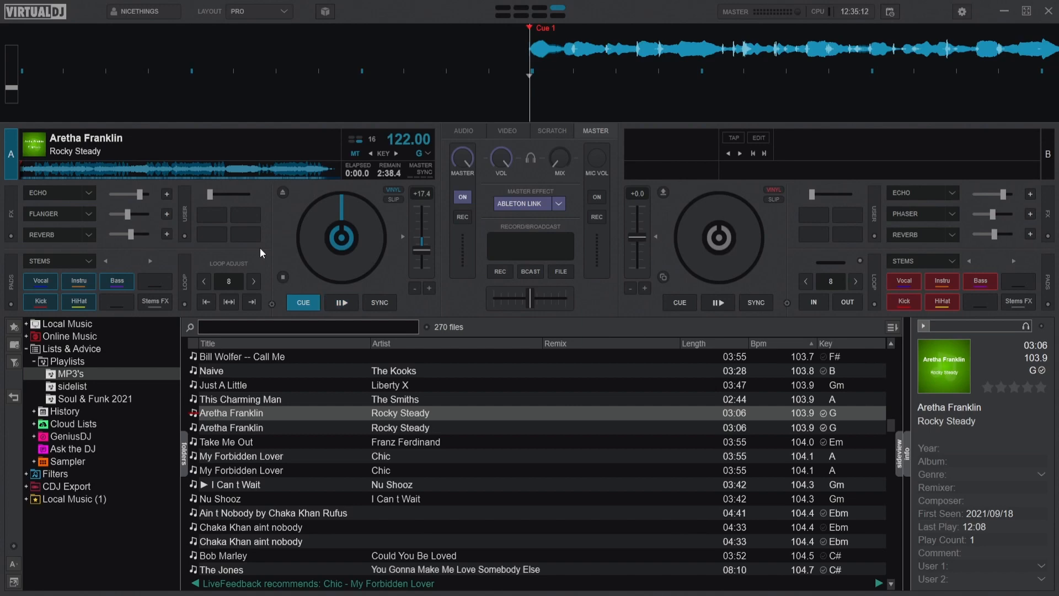
click(341, 302)
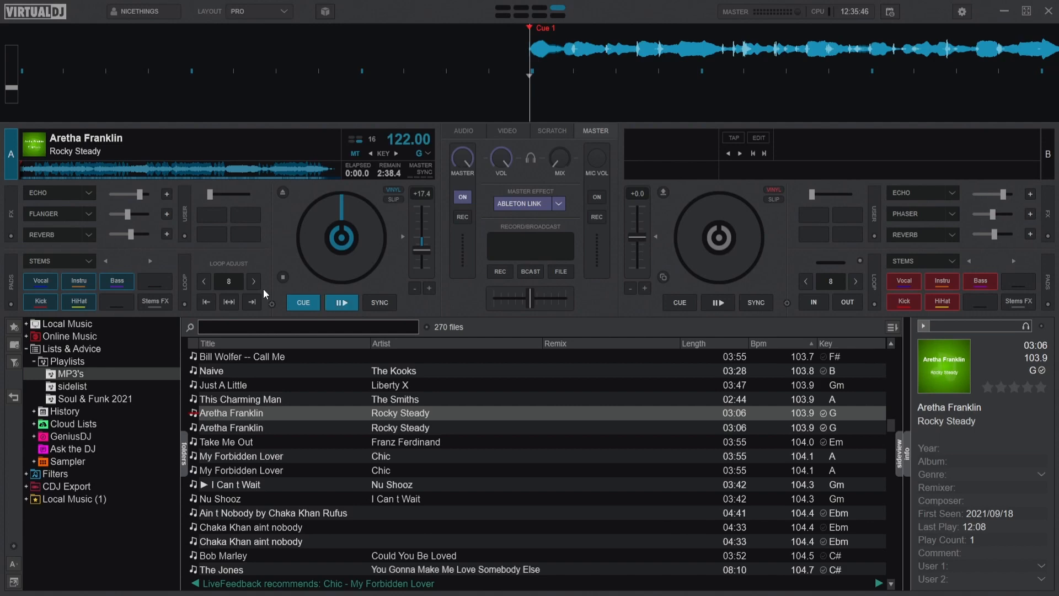
mouse_move(193, 191)
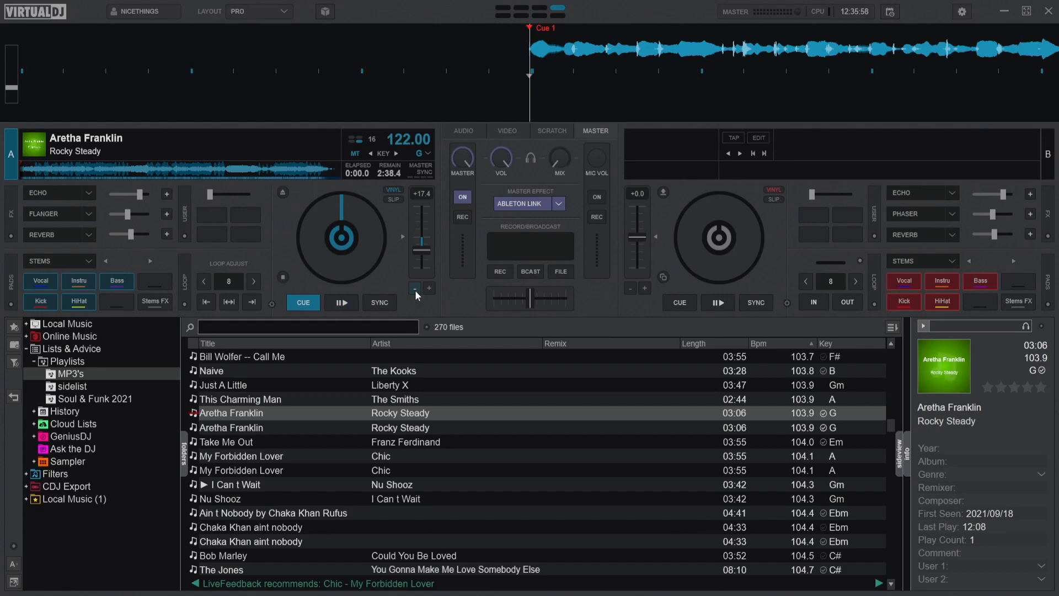
mouse_move(416, 295)
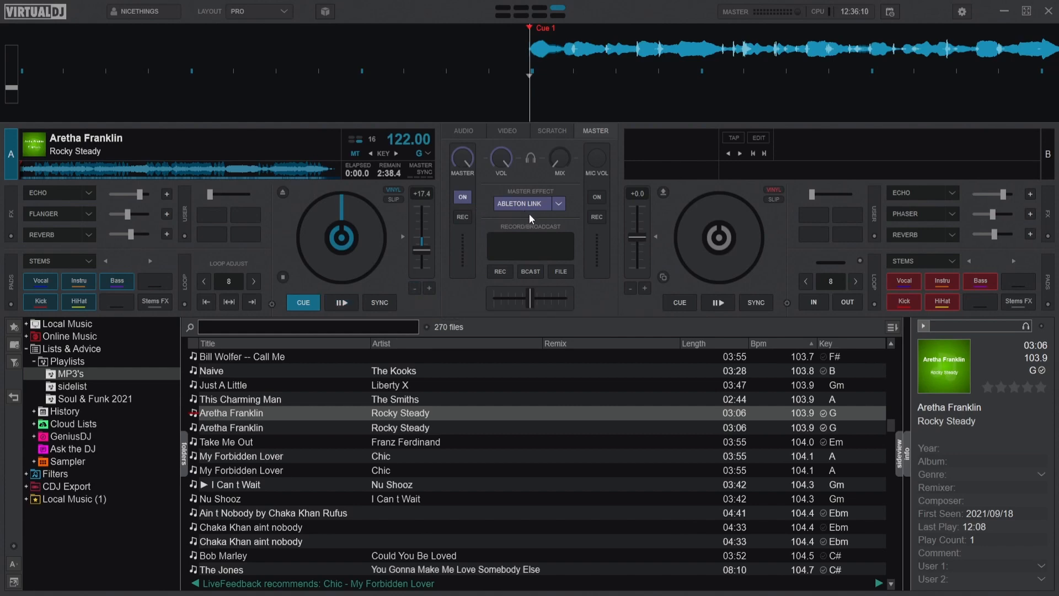
mouse_move(595, 144)
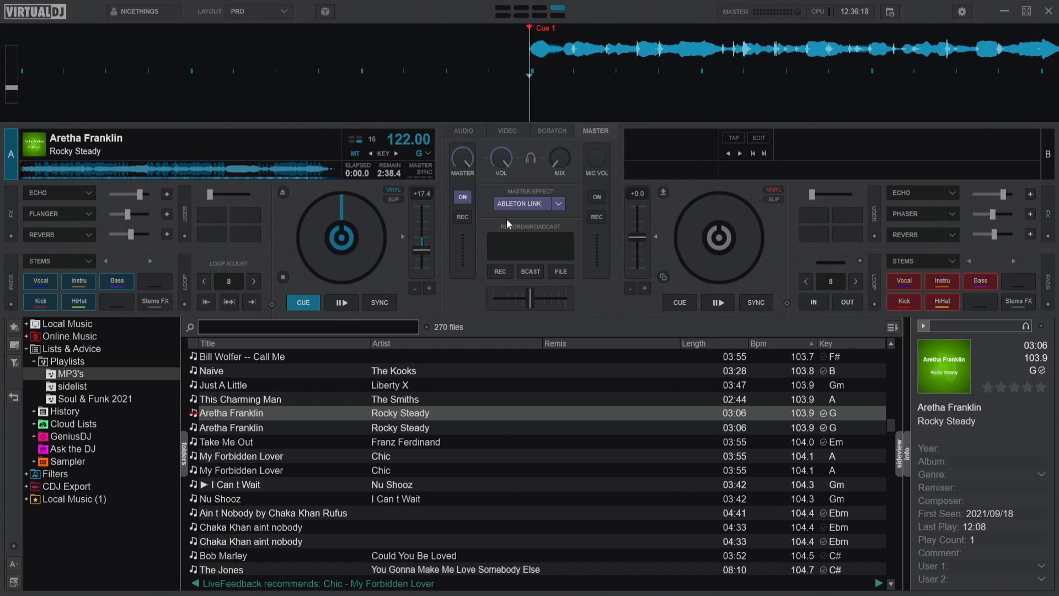
click(341, 301)
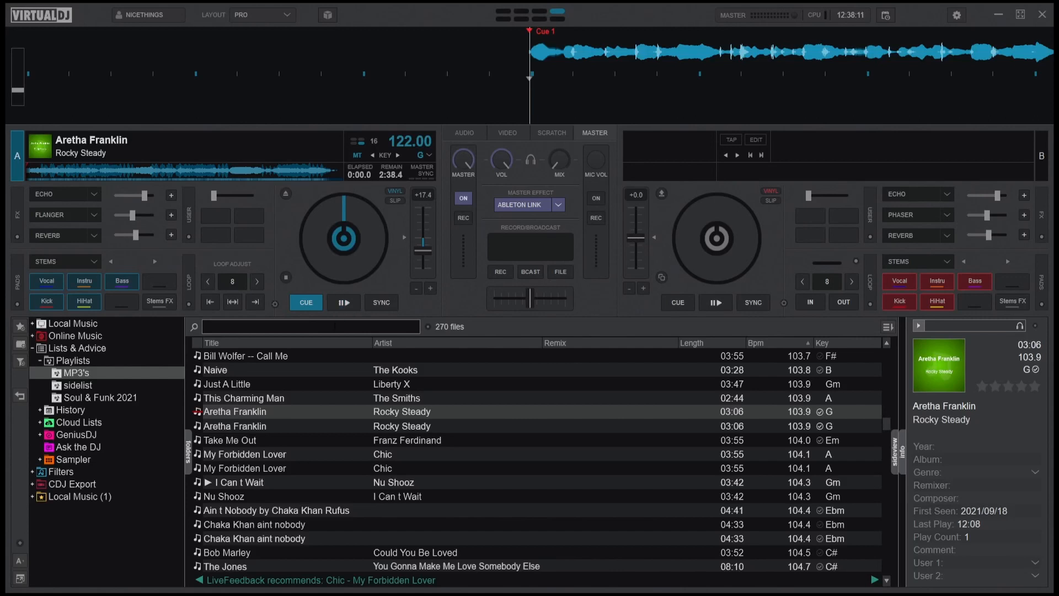
- Play Rocky Steady on deck A and solo its vocal stem, muting the other stems
click(343, 302)
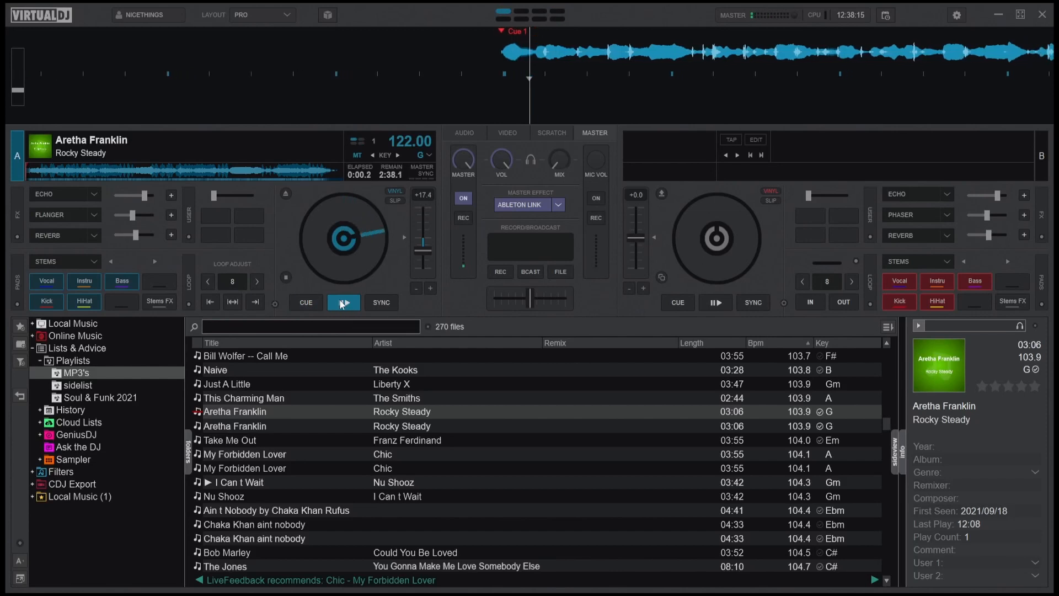
click(343, 302)
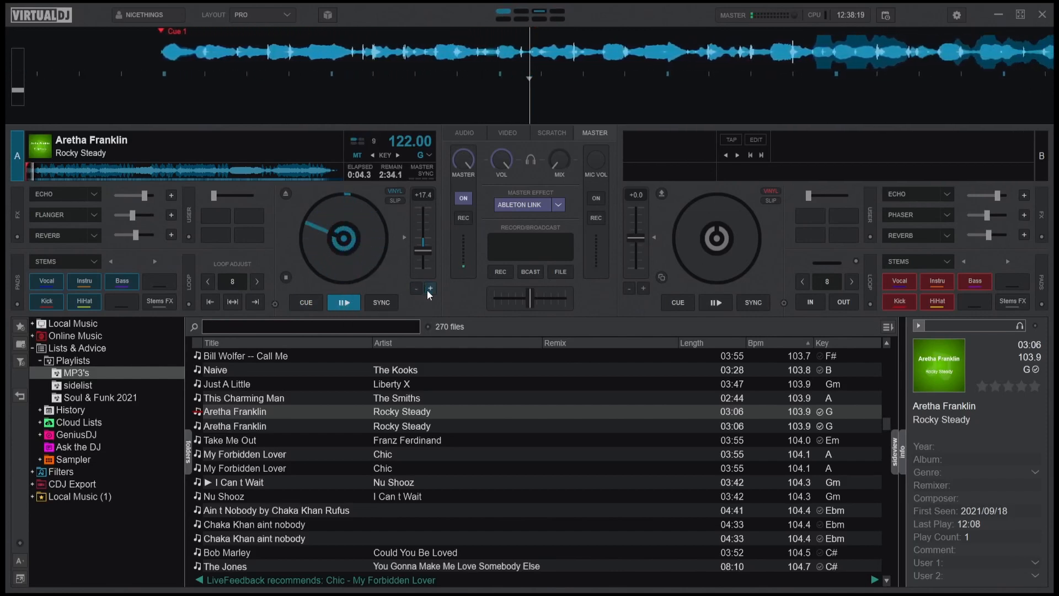
mouse_move(430, 288)
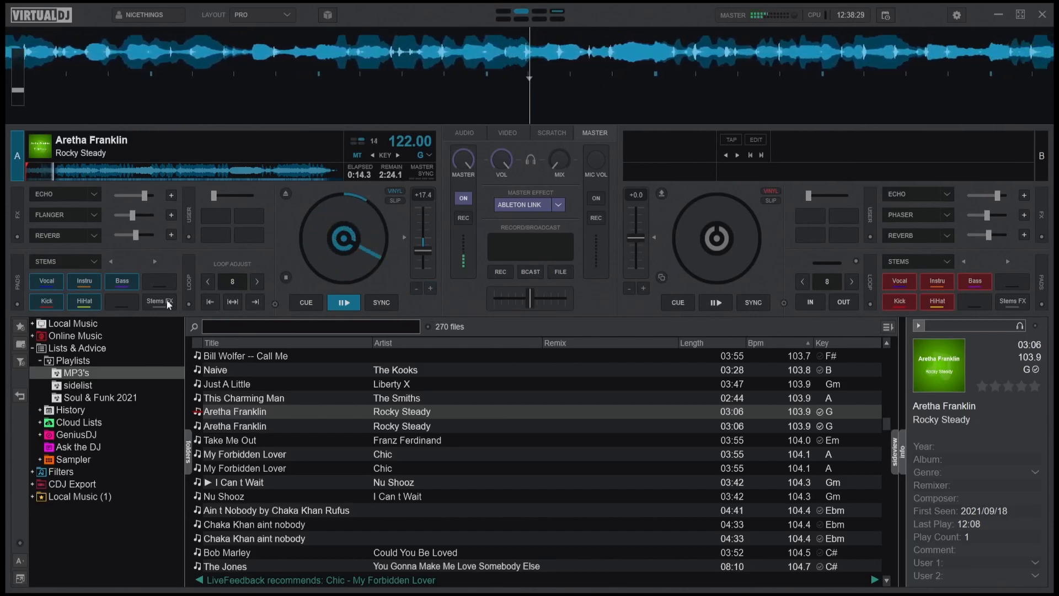
click(121, 281)
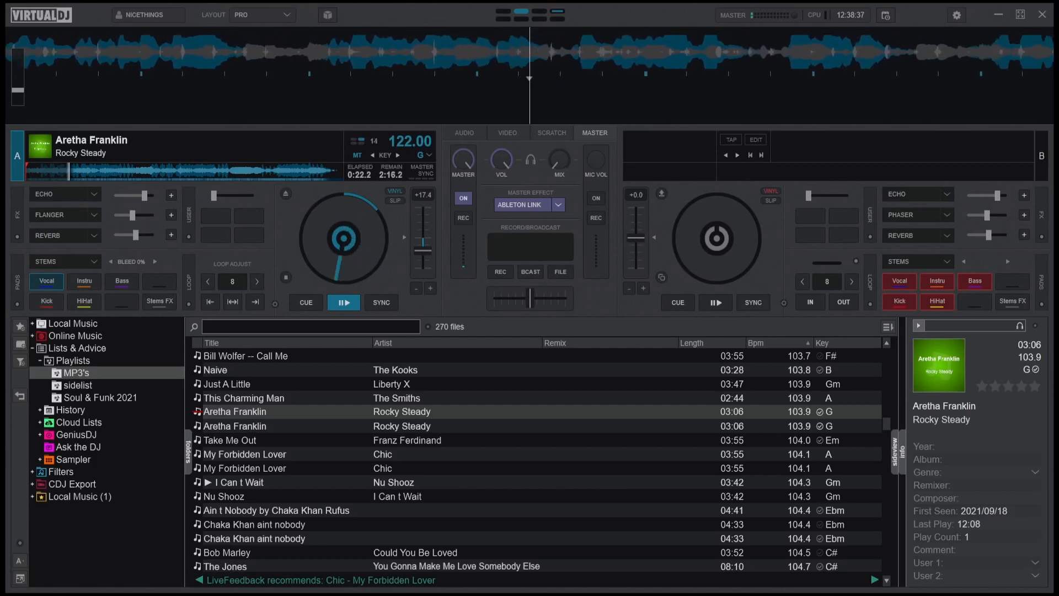
- Stop Rocky Steady on deck A and return it to Cue 1 with CUE
click(304, 302)
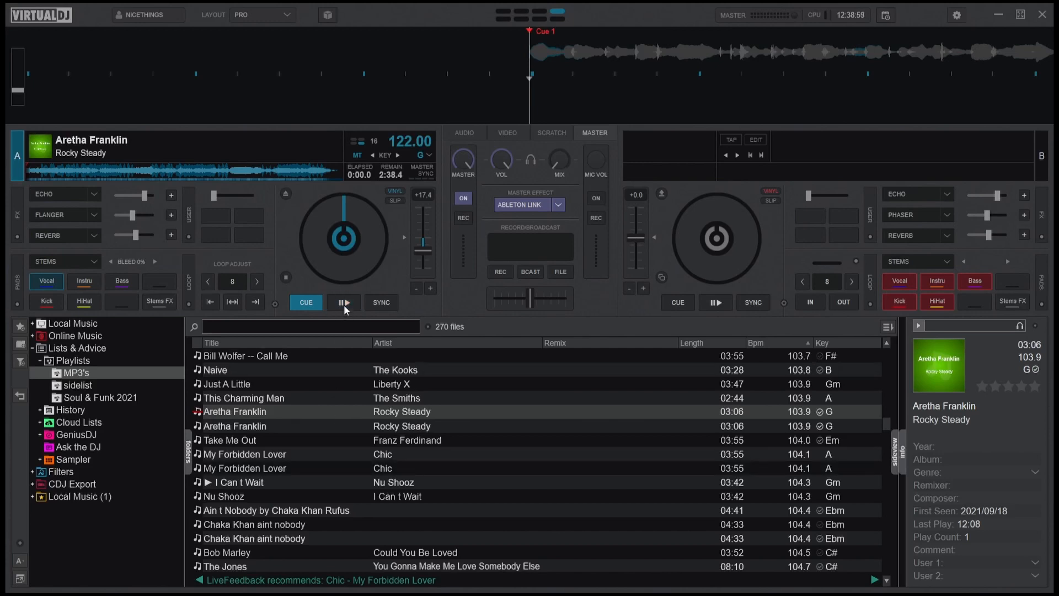
mouse_move(344, 302)
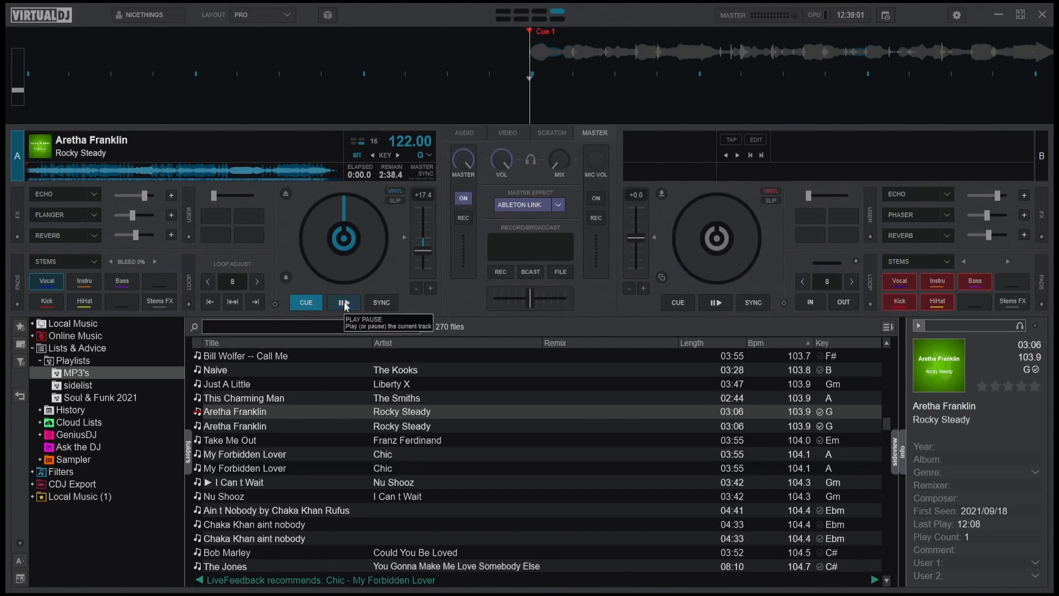
click(344, 302)
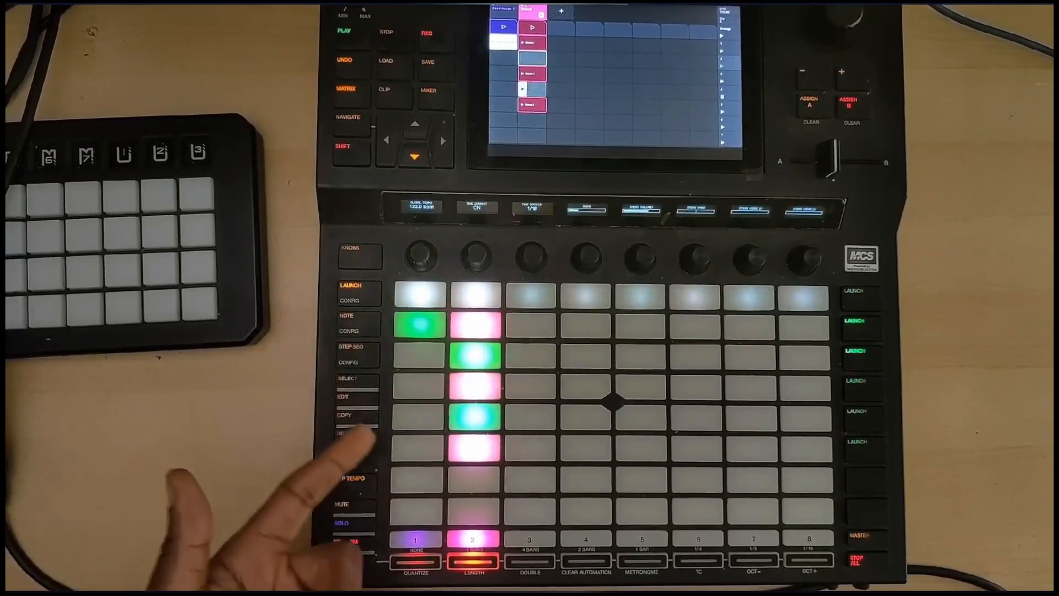
- Record the incoming vocal into an empty clip pad in track 2's column
click(476, 444)
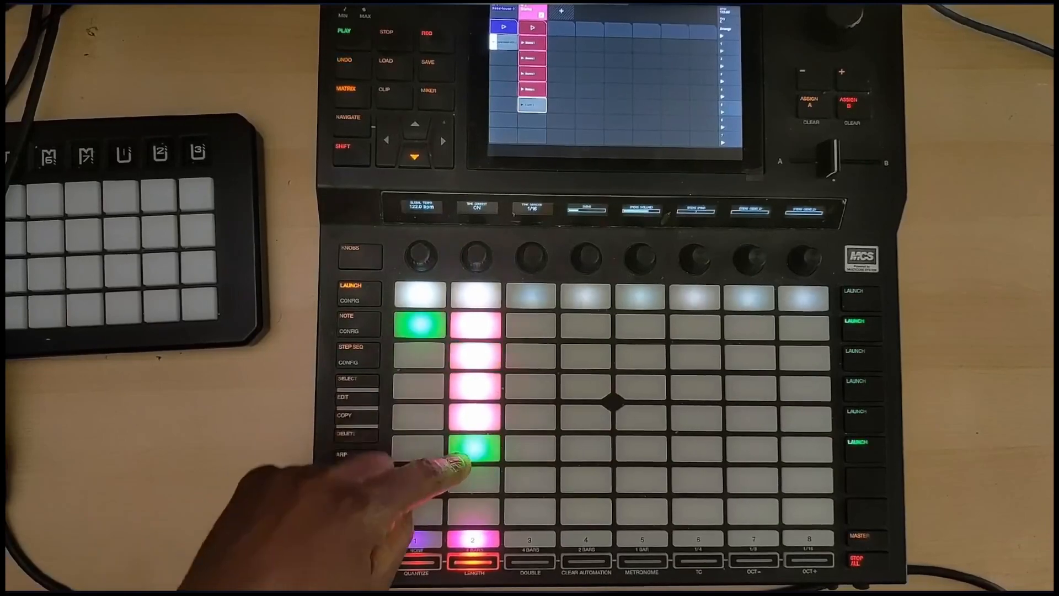